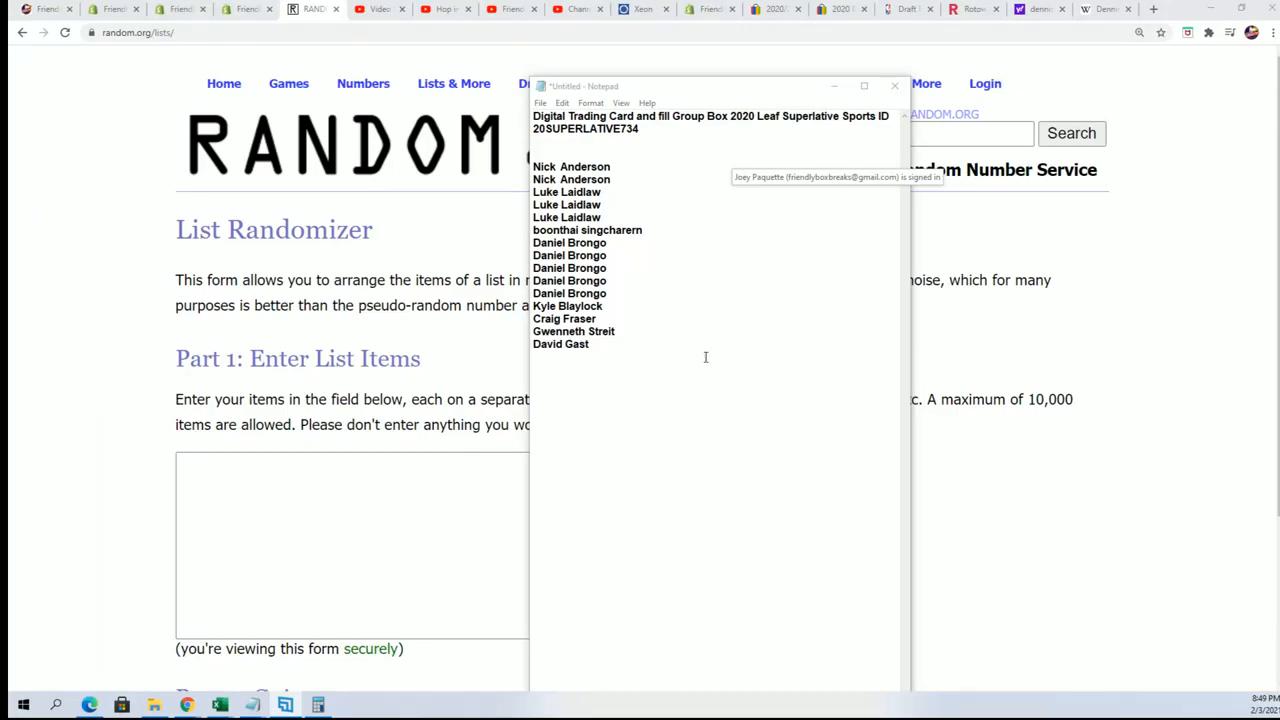
Step: Copy the 15 owner names from Notepad and paste them into the Part 1 list field
left_click_drag(544, 318, 590, 344)
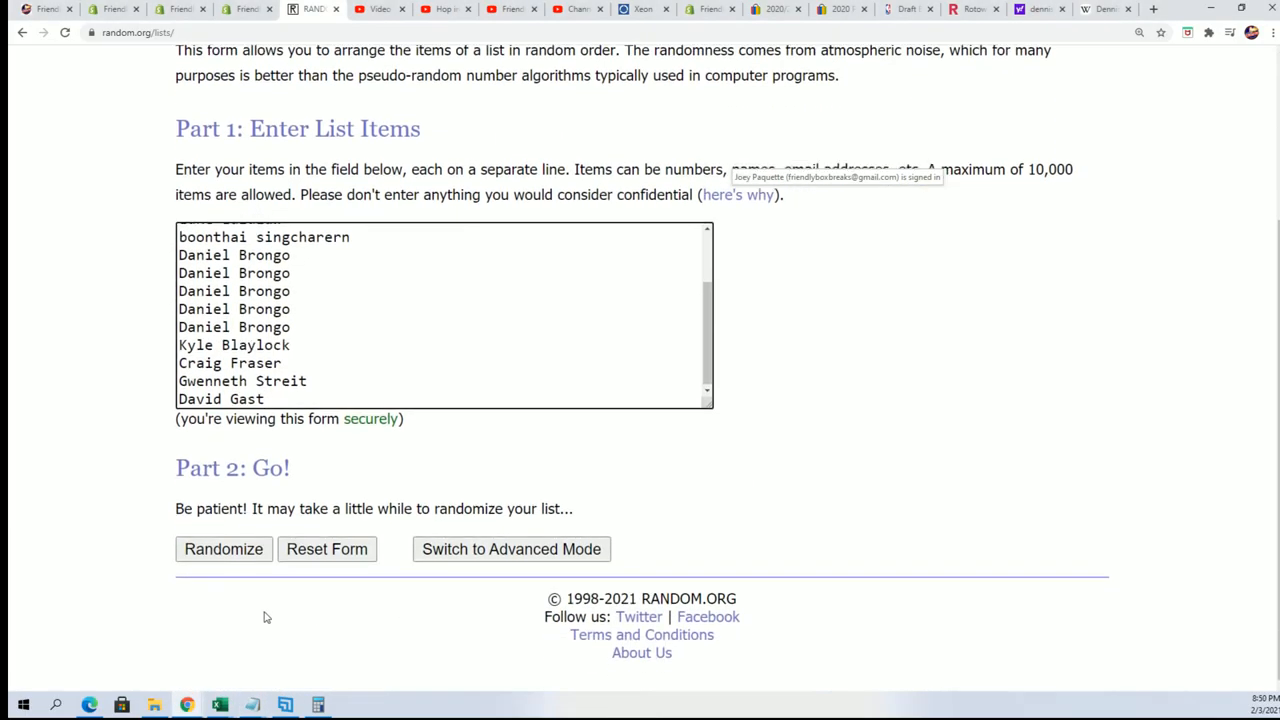
Step: Randomize the 15-name list, then reshuffle it repeatedly with Again! for a fresh random order
left_click(224, 548)
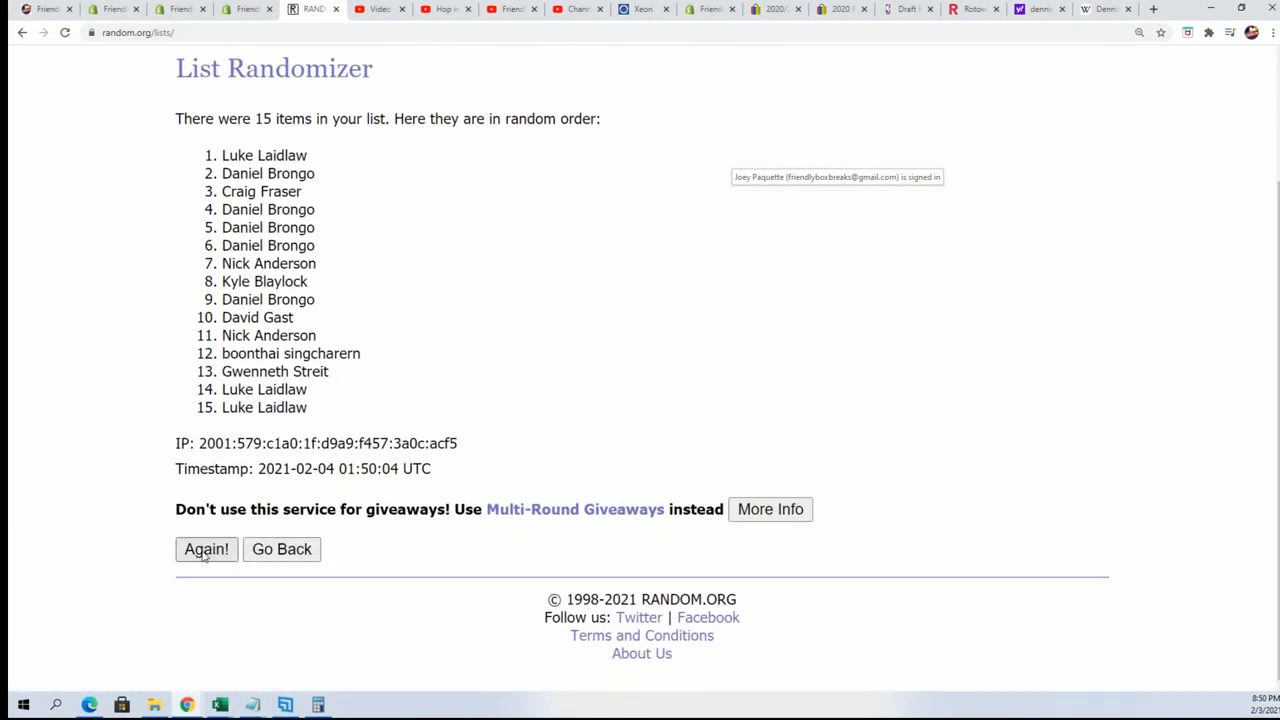
left_click(206, 548)
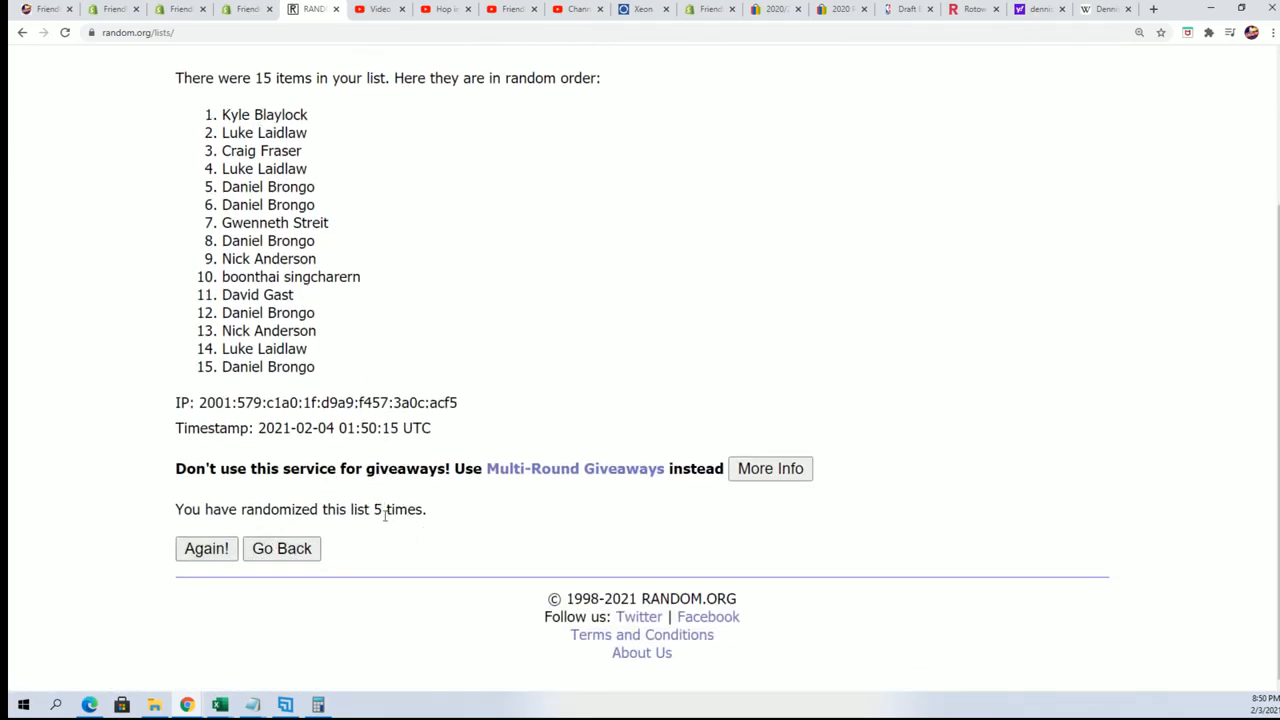
left_click(206, 548)
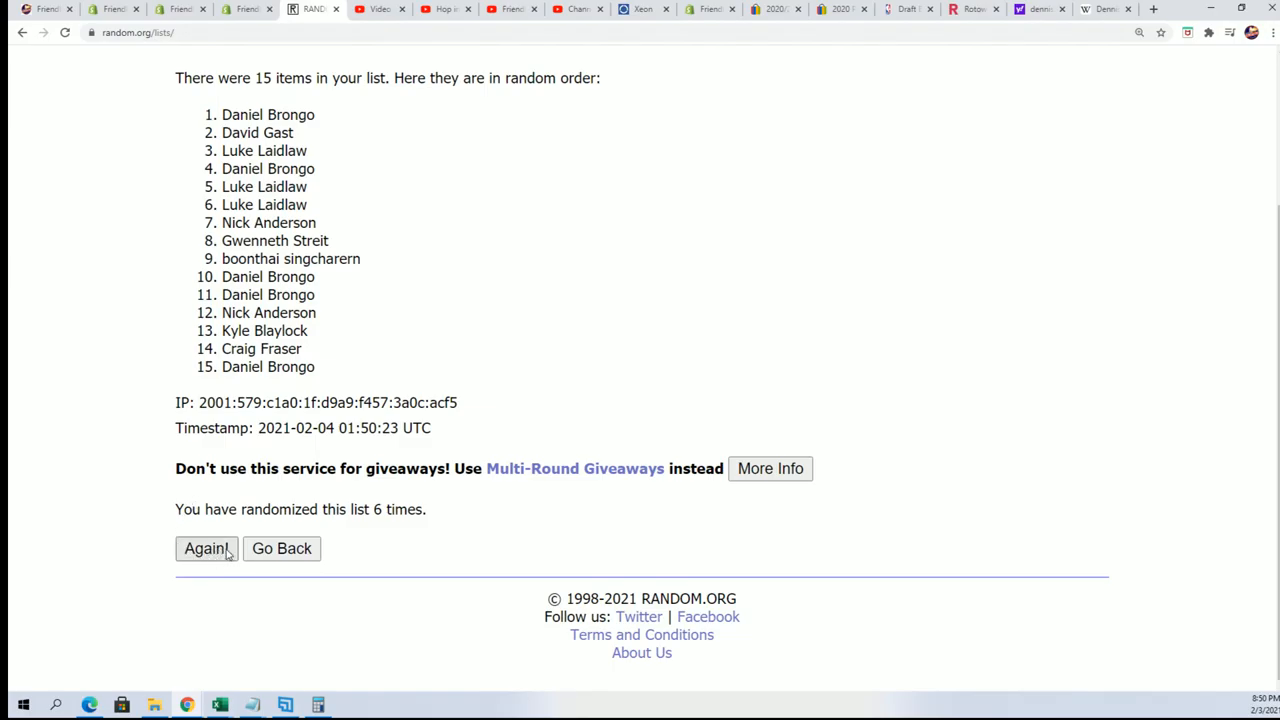
left_click(206, 548)
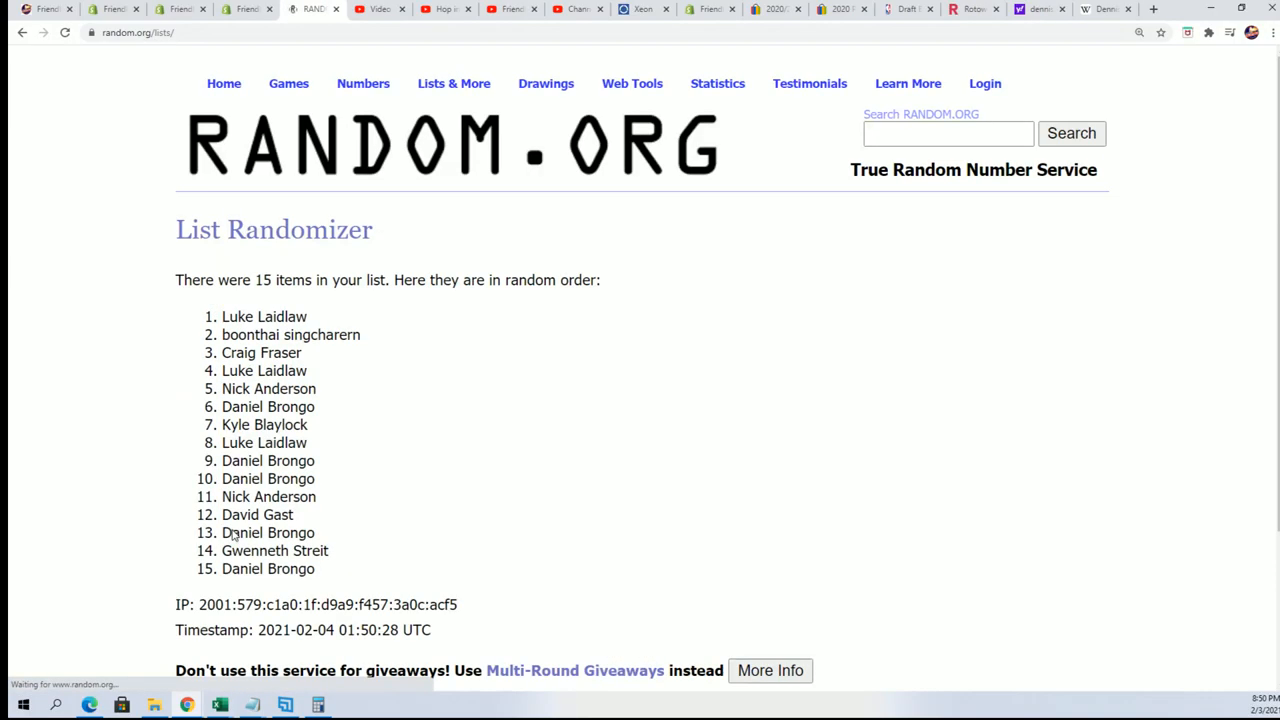